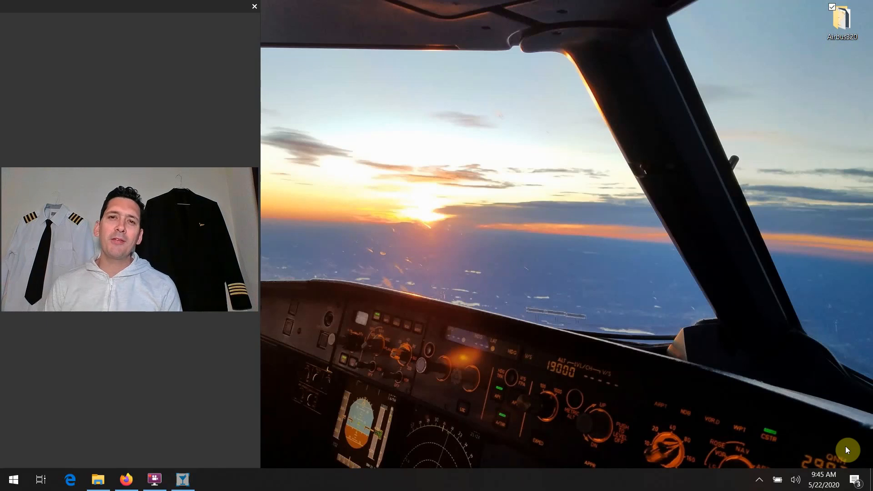
mouse_move(654, 411)
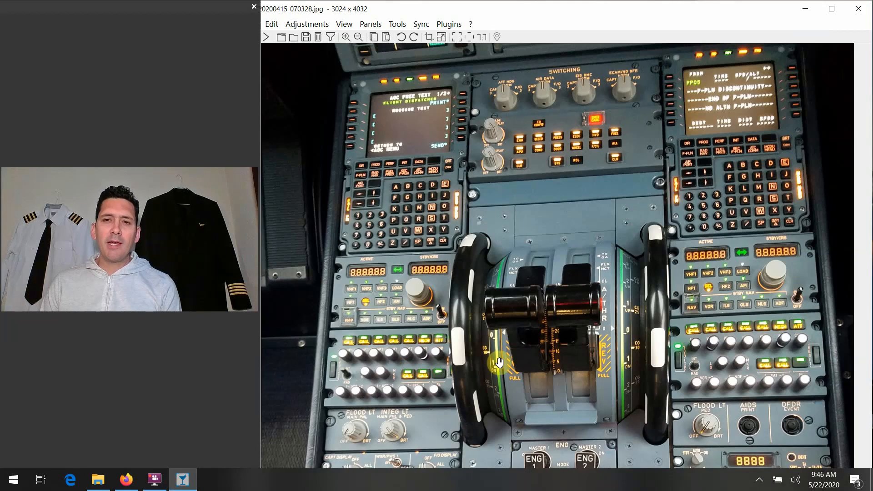
mouse_move(489, 73)
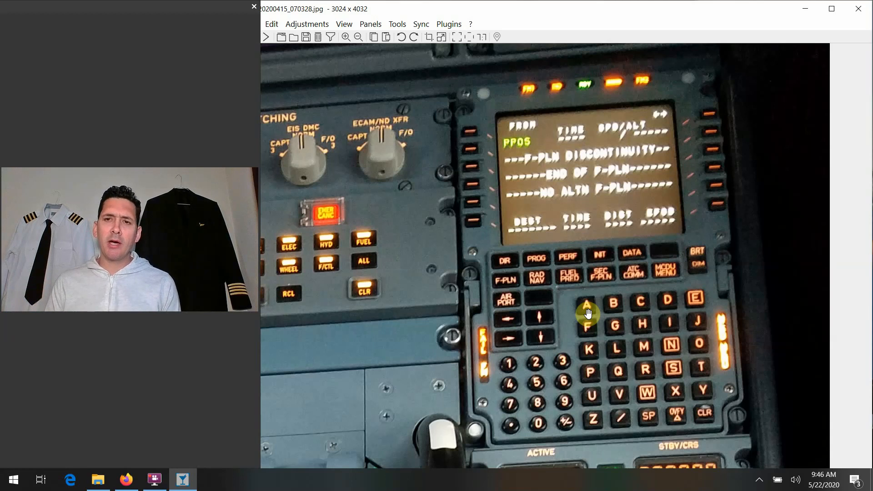
mouse_move(639, 290)
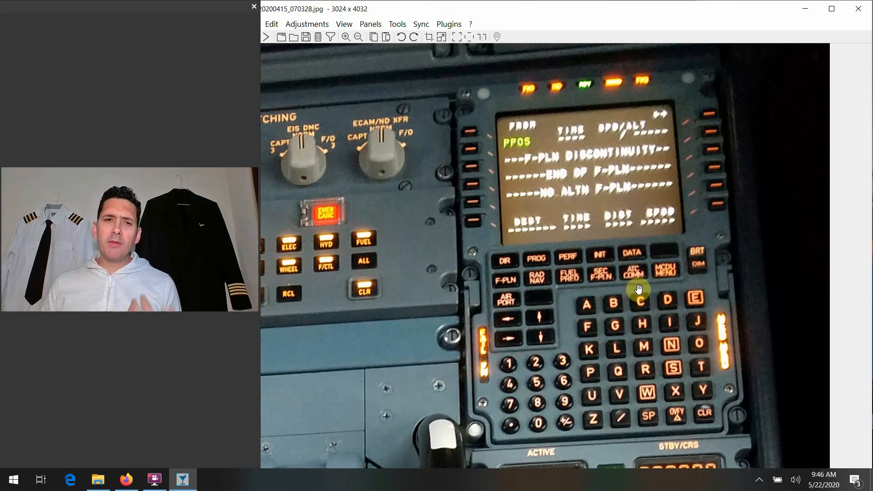
mouse_move(518, 272)
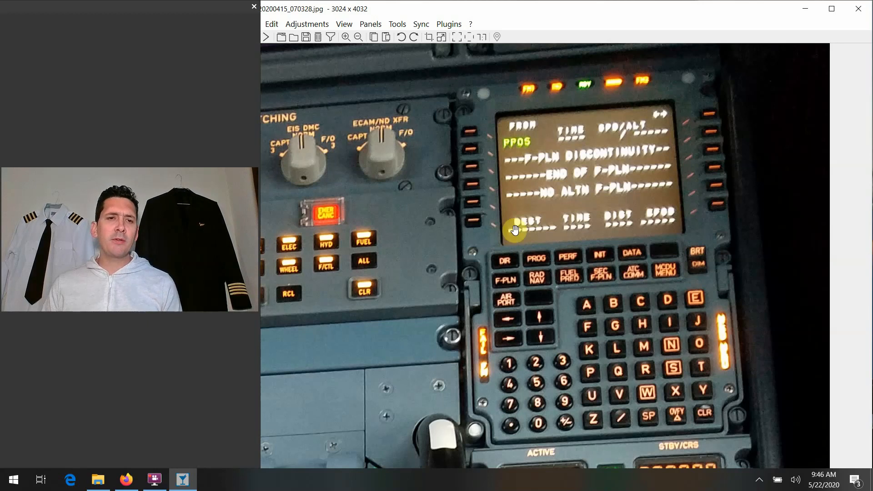
mouse_move(604, 323)
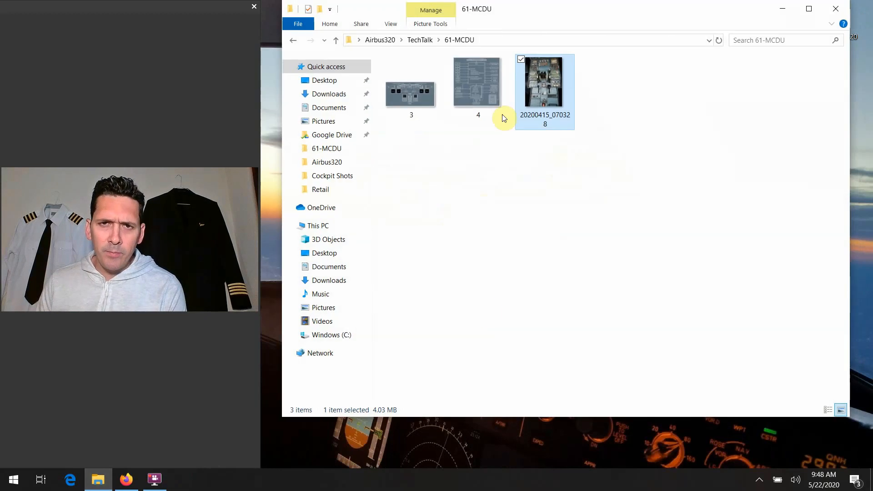
- Open image 3, the EFIS/FMGC/MCDU layout diagram, from the 61-MCDU folder
click(410, 89)
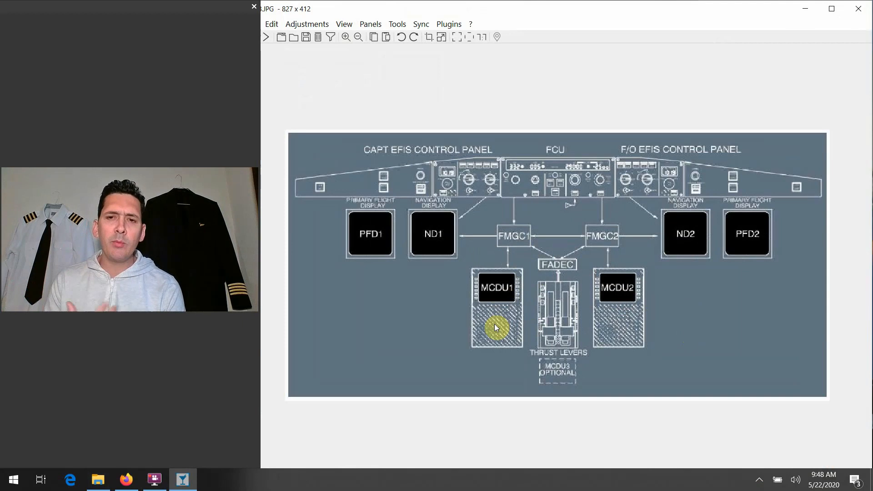
mouse_move(527, 243)
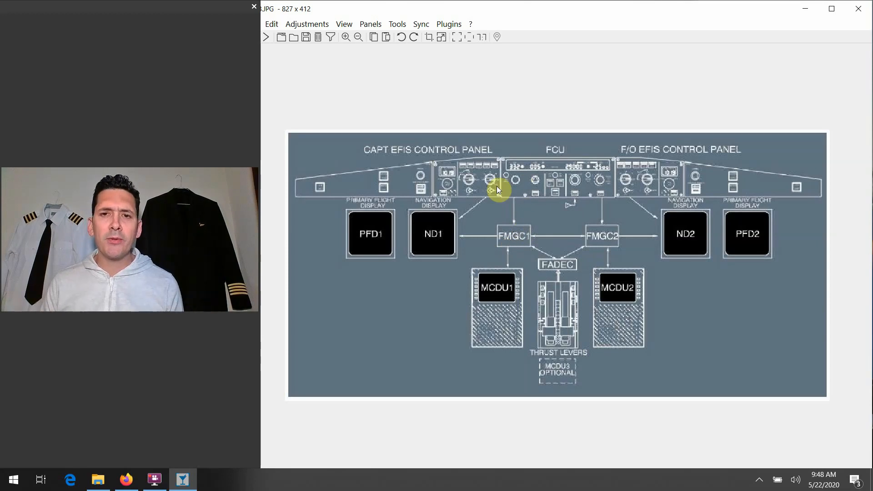
mouse_move(350, 184)
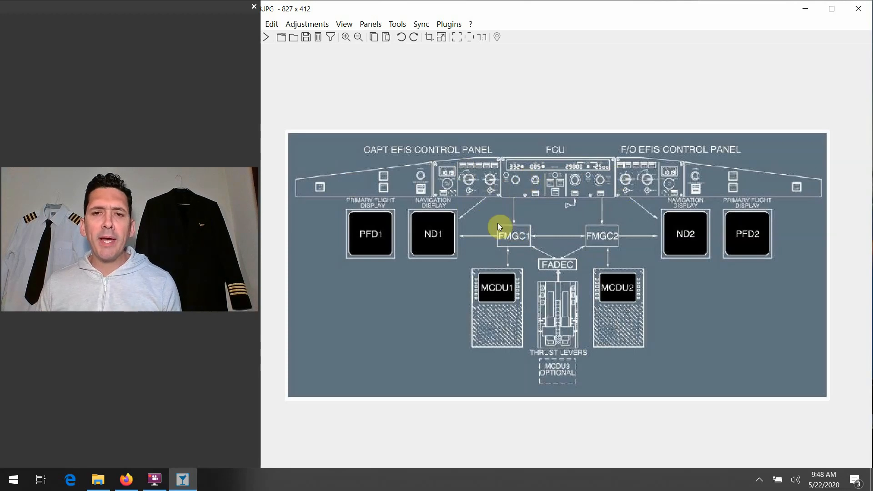
mouse_move(531, 213)
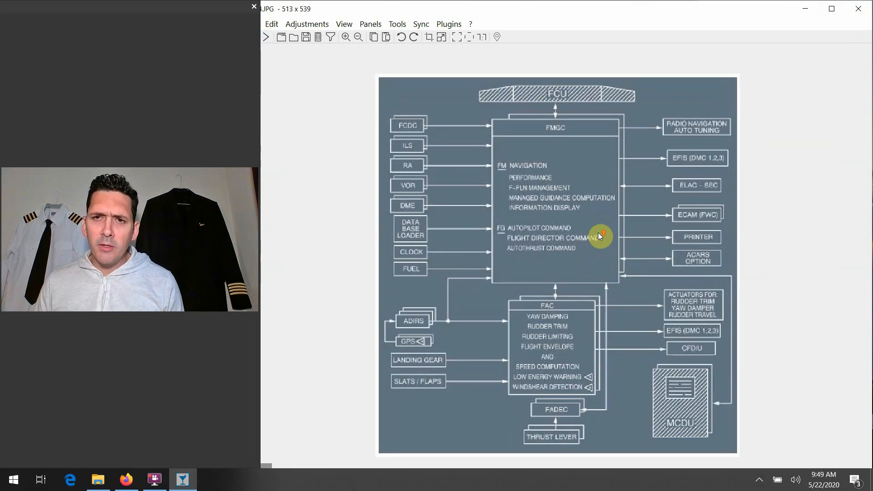
mouse_move(436, 153)
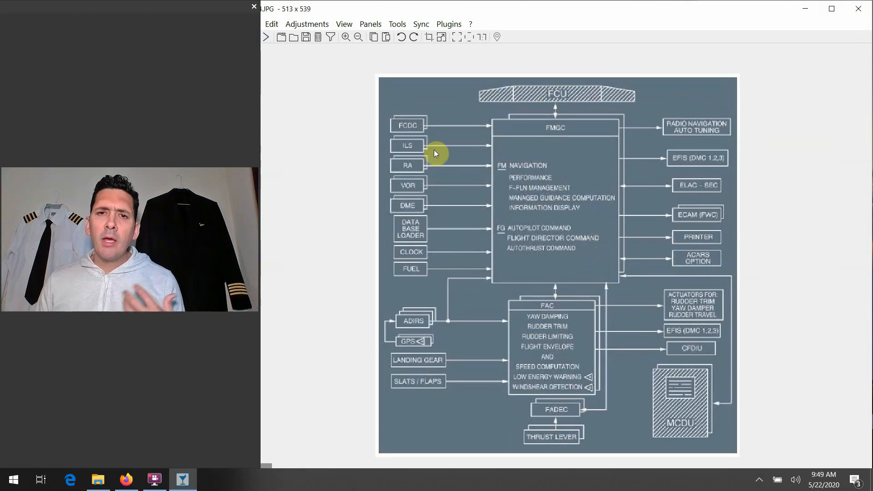
mouse_move(695, 167)
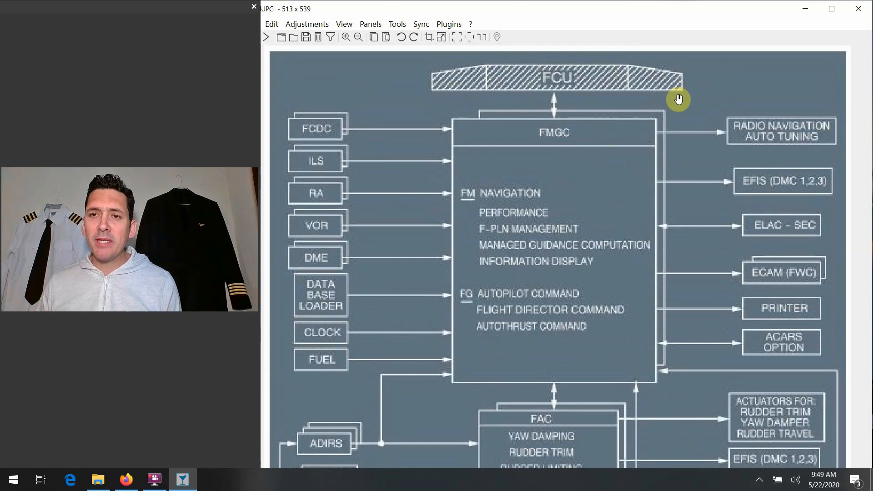
mouse_move(669, 126)
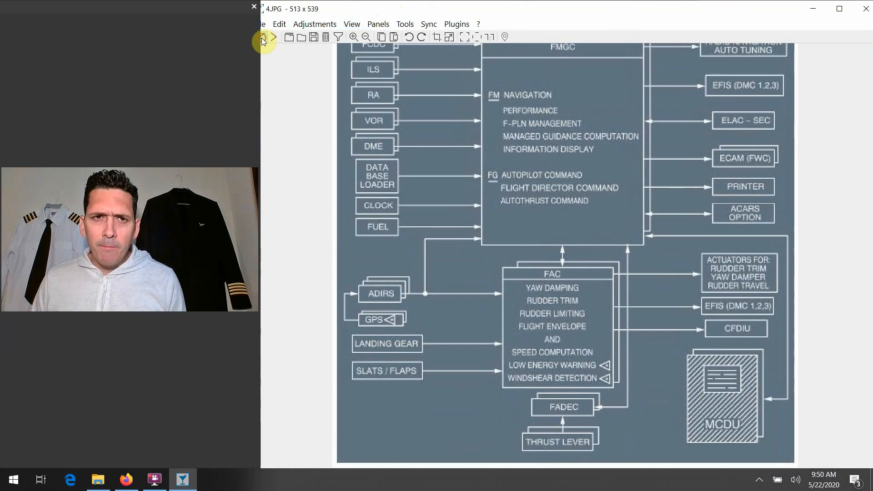
- Return to the FMGC/MCDU layout diagram, image 3, in nomacs
click(262, 37)
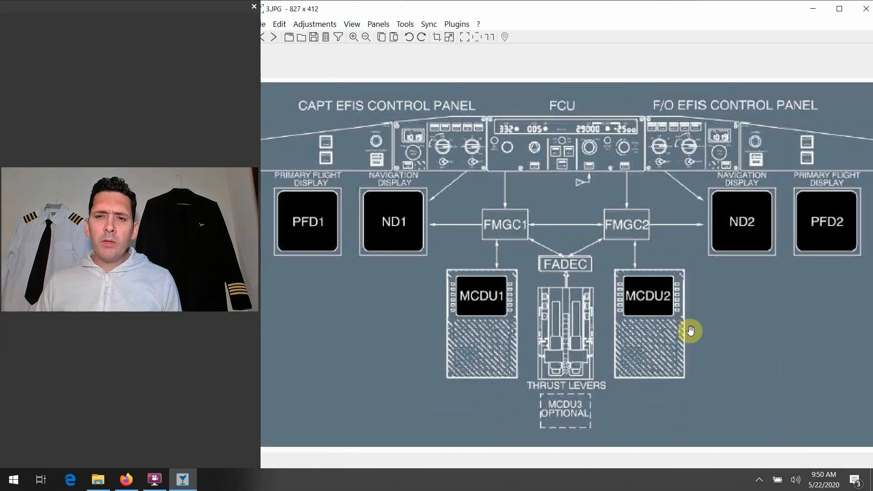
mouse_move(649, 295)
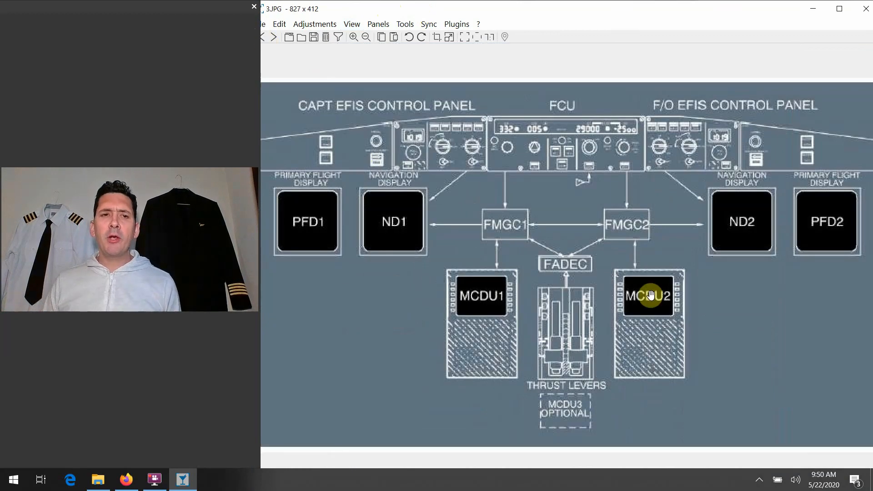
mouse_move(486, 337)
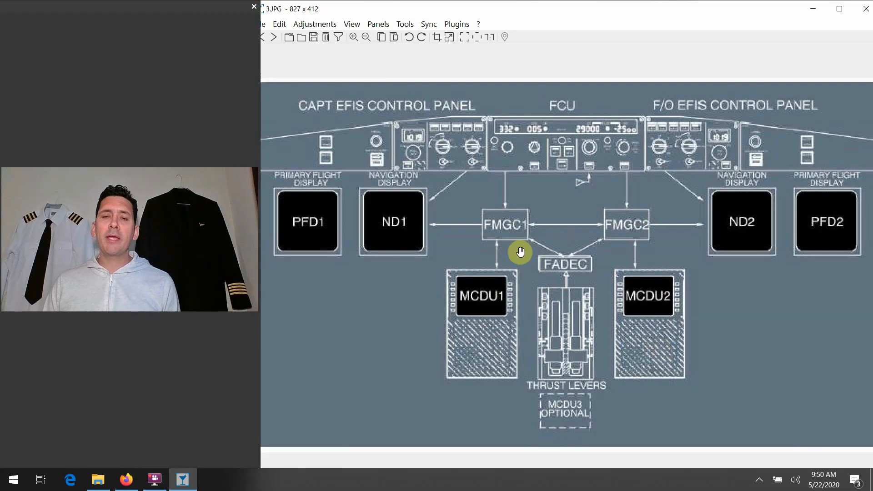
mouse_move(507, 233)
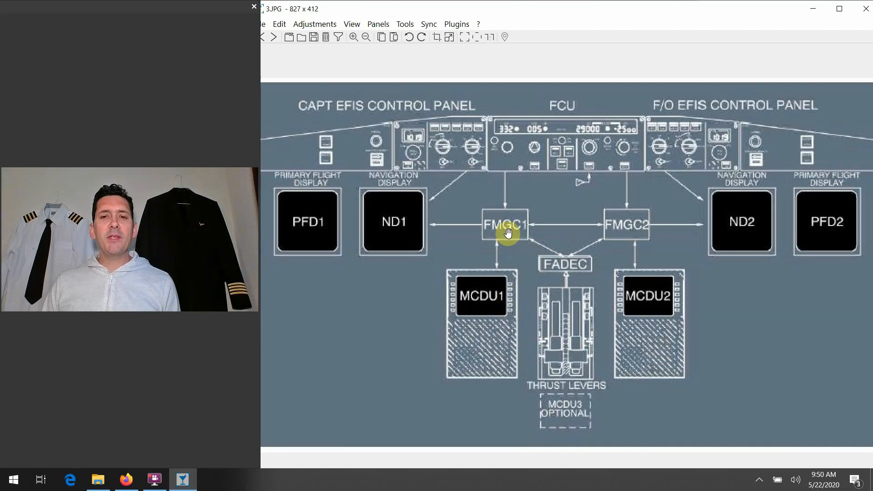
mouse_move(637, 236)
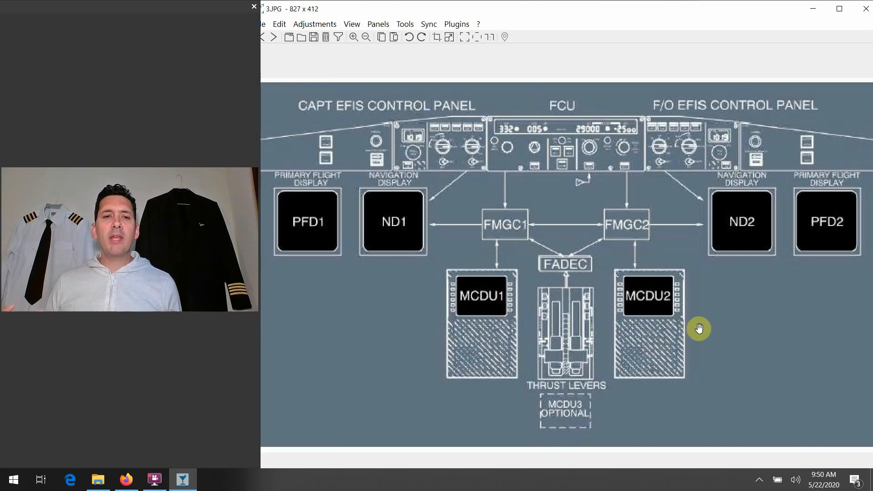
mouse_move(561, 330)
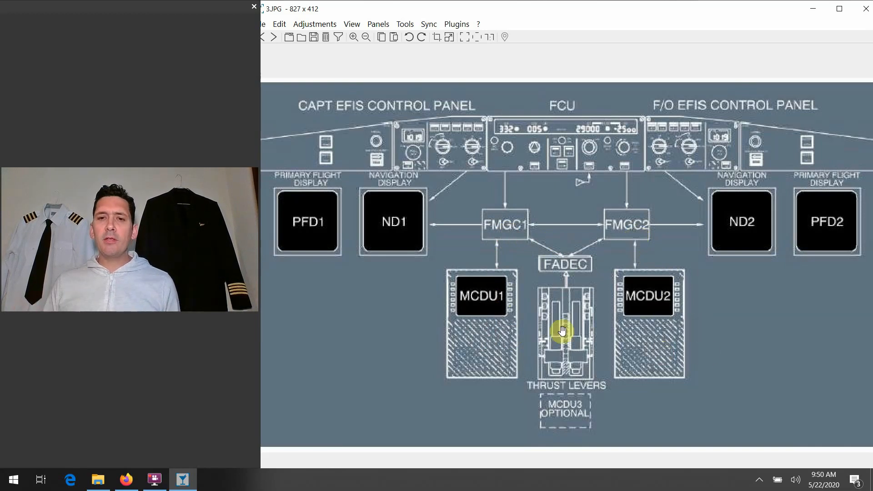
mouse_move(633, 241)
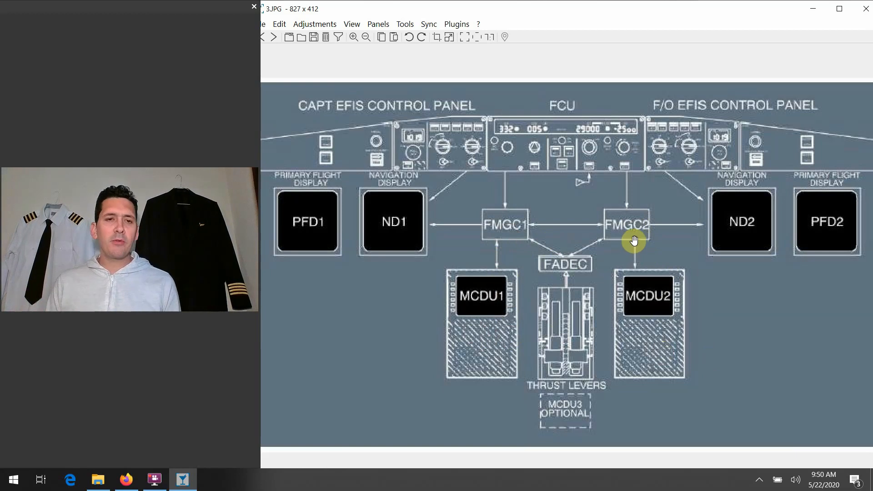
mouse_move(571, 223)
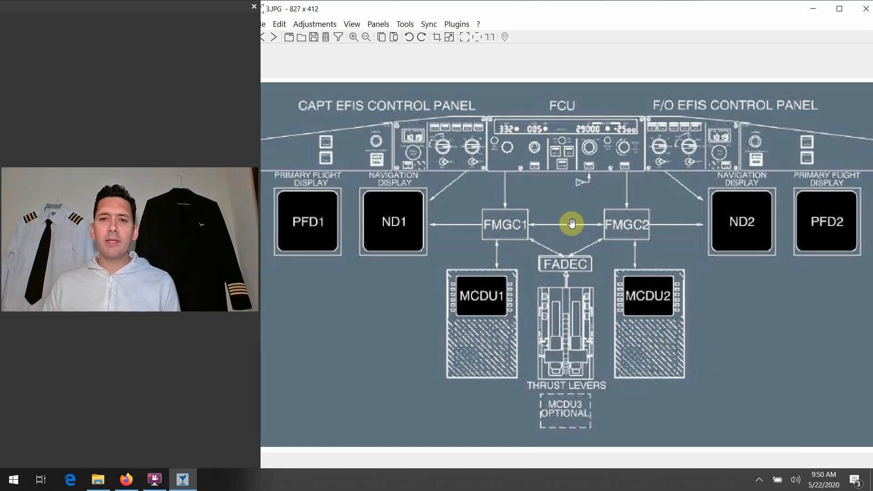
mouse_move(576, 298)
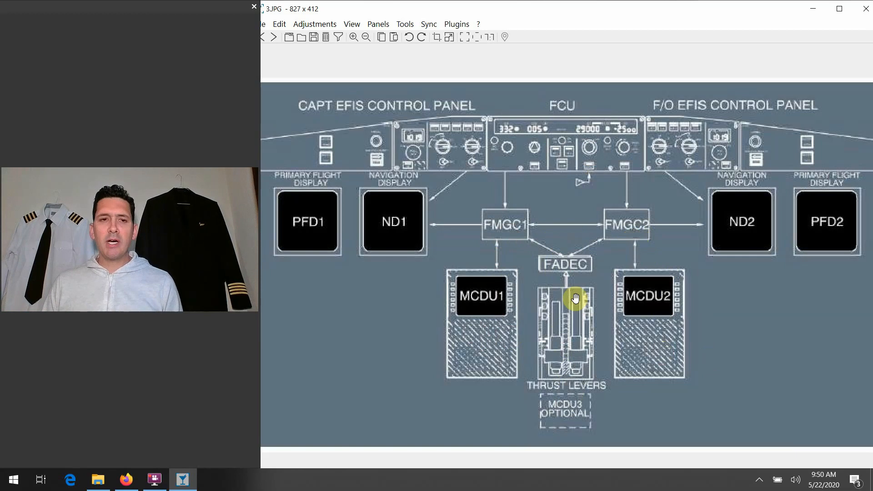
mouse_move(508, 149)
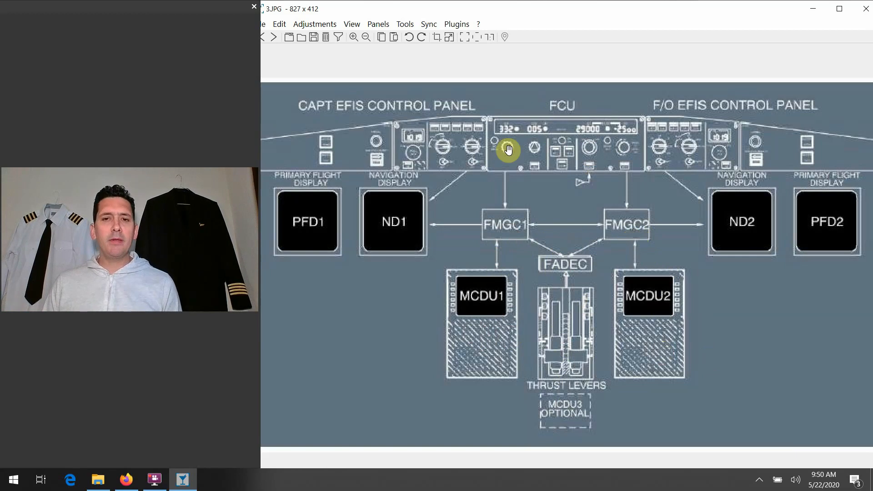
mouse_move(513, 196)
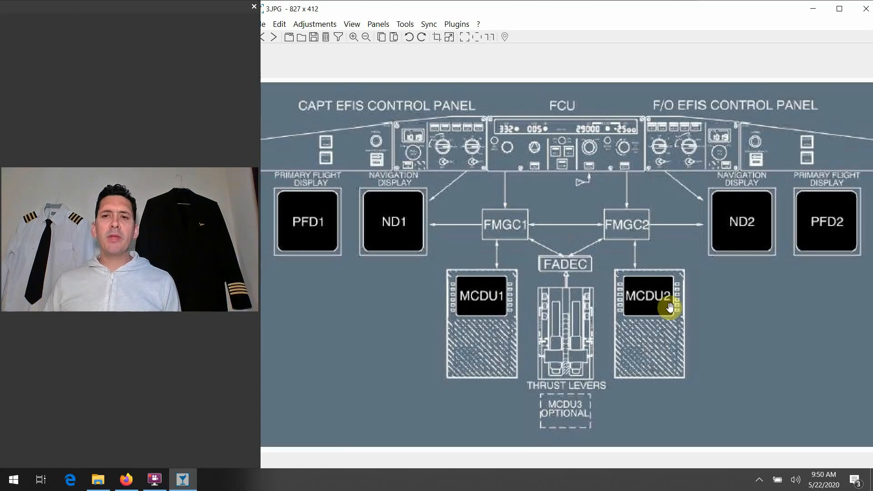
mouse_move(639, 223)
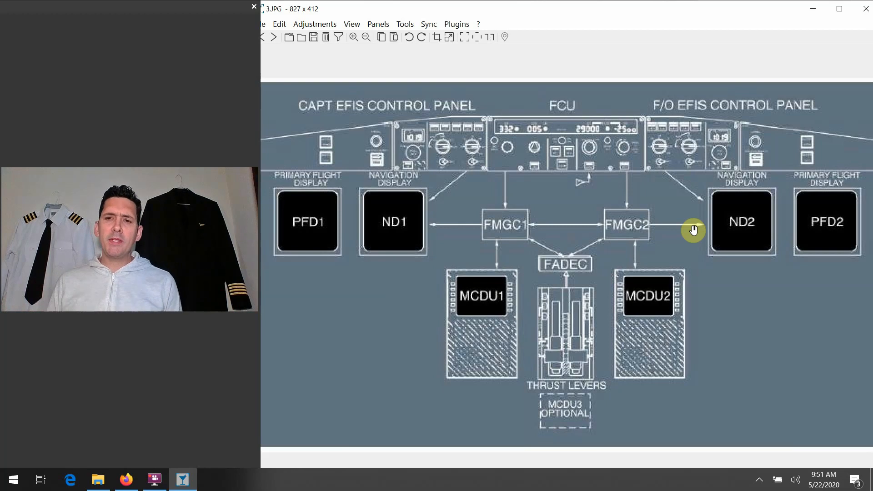
mouse_move(683, 327)
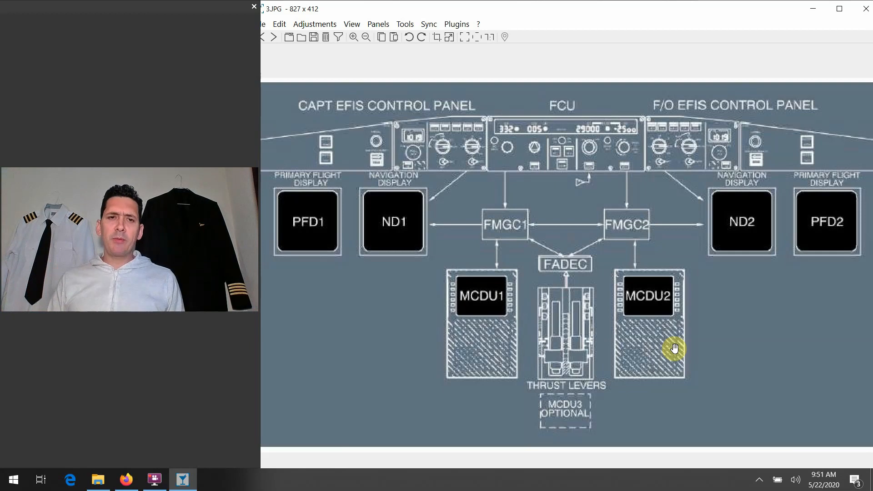
mouse_move(734, 218)
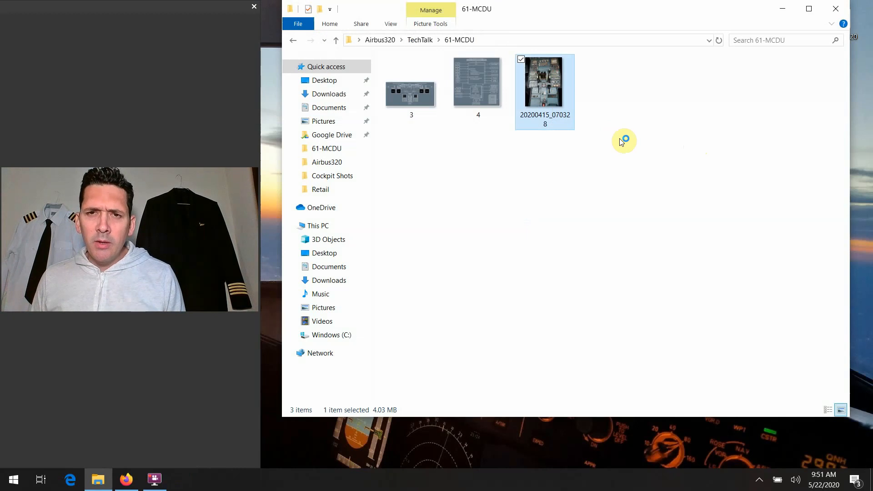
- Open the cockpit photo 20200415_070328.jpg showing the MCDU F-PLN page in nomacs
double_click(545, 81)
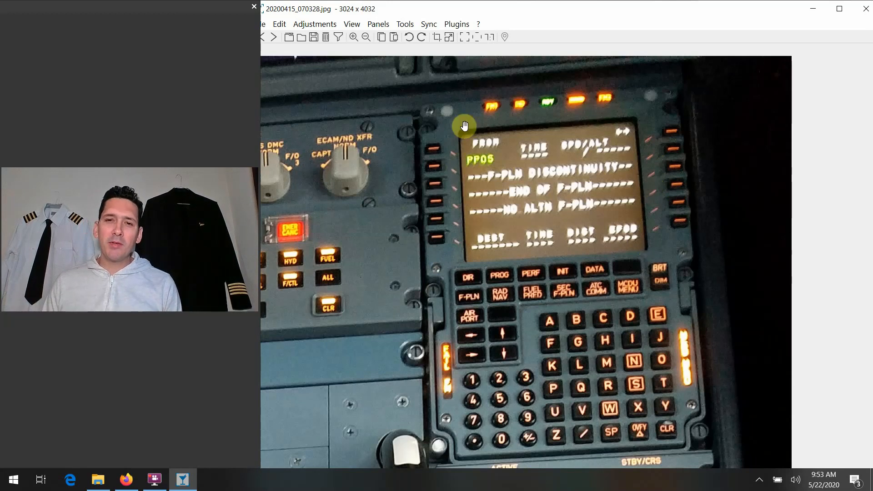
mouse_move(668, 144)
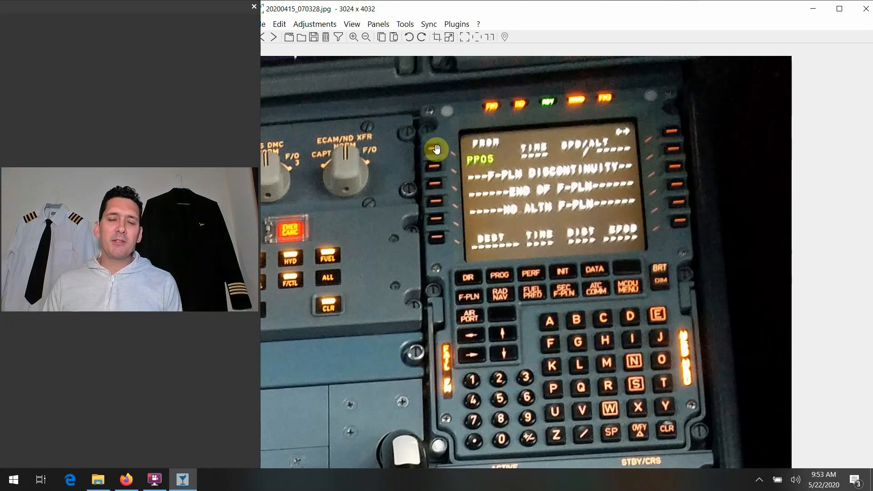
mouse_move(446, 123)
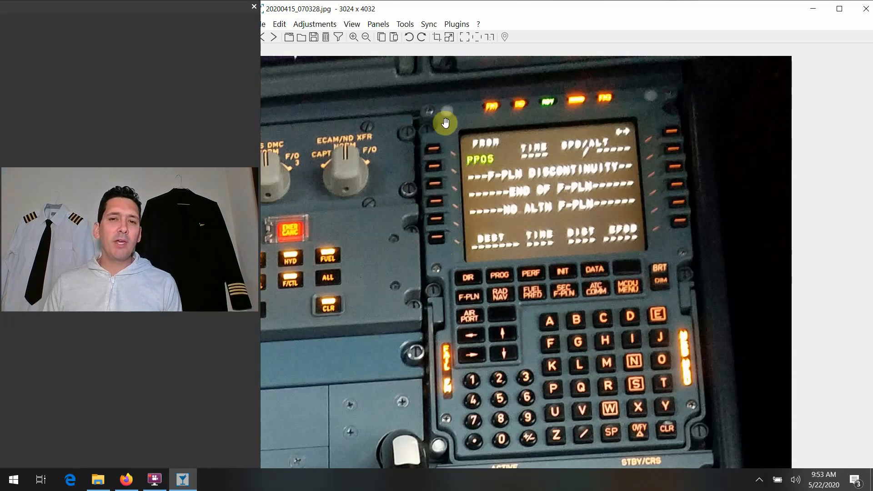
mouse_move(639, 97)
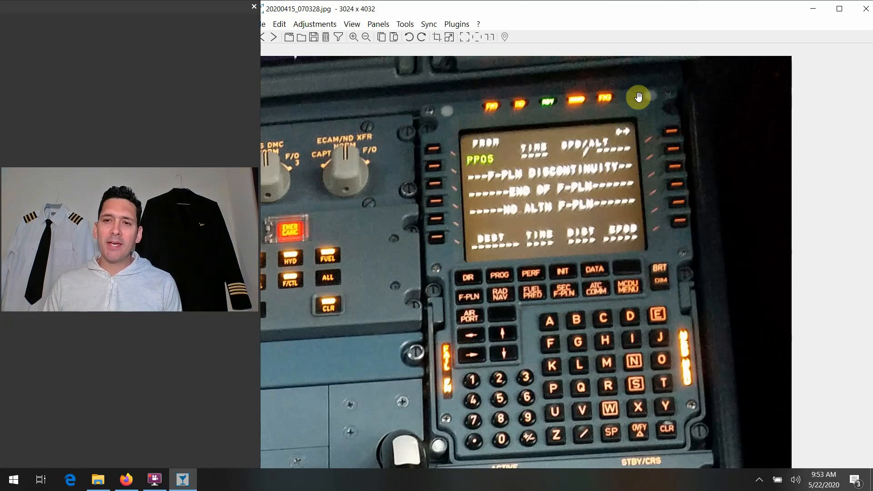
mouse_move(661, 255)
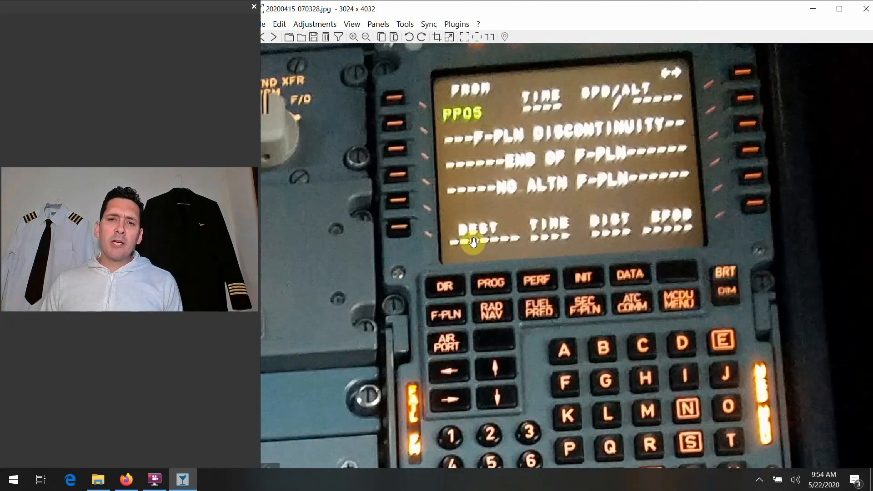
mouse_move(457, 266)
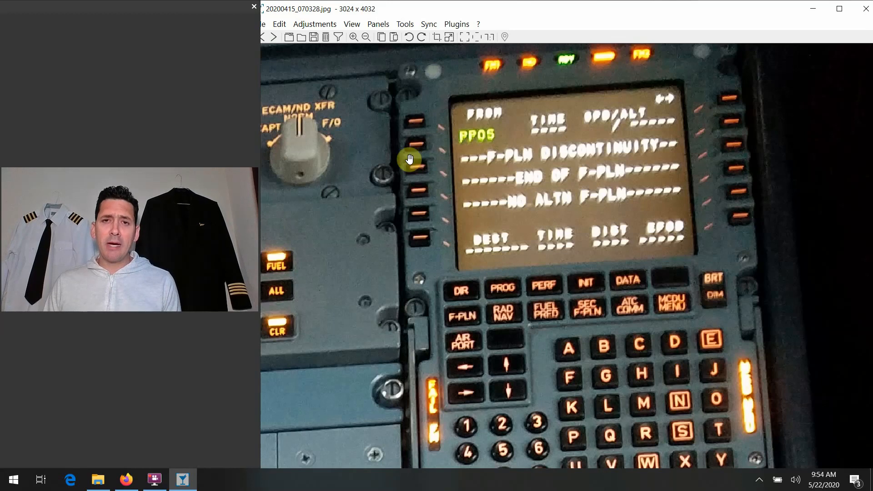
mouse_move(480, 205)
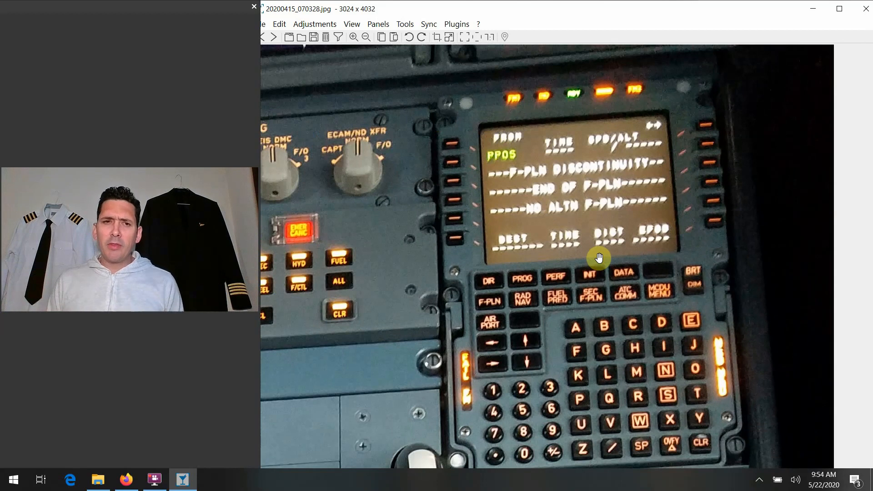
mouse_move(654, 271)
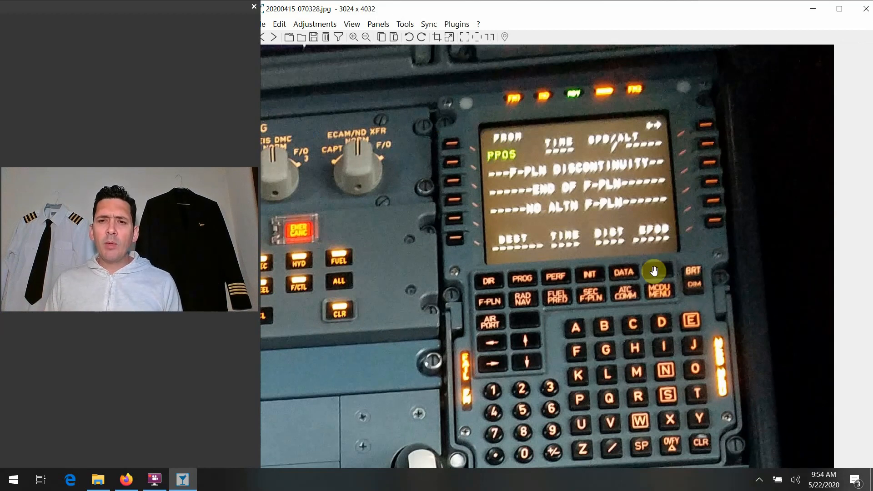